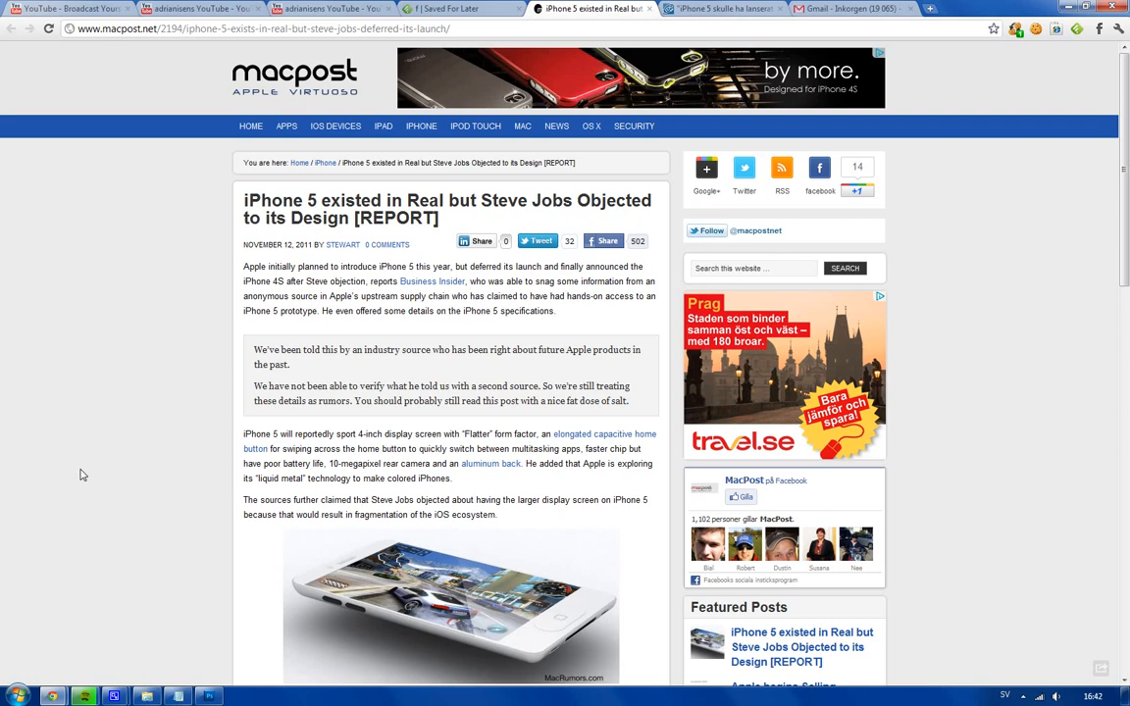
scroll("down", 3)
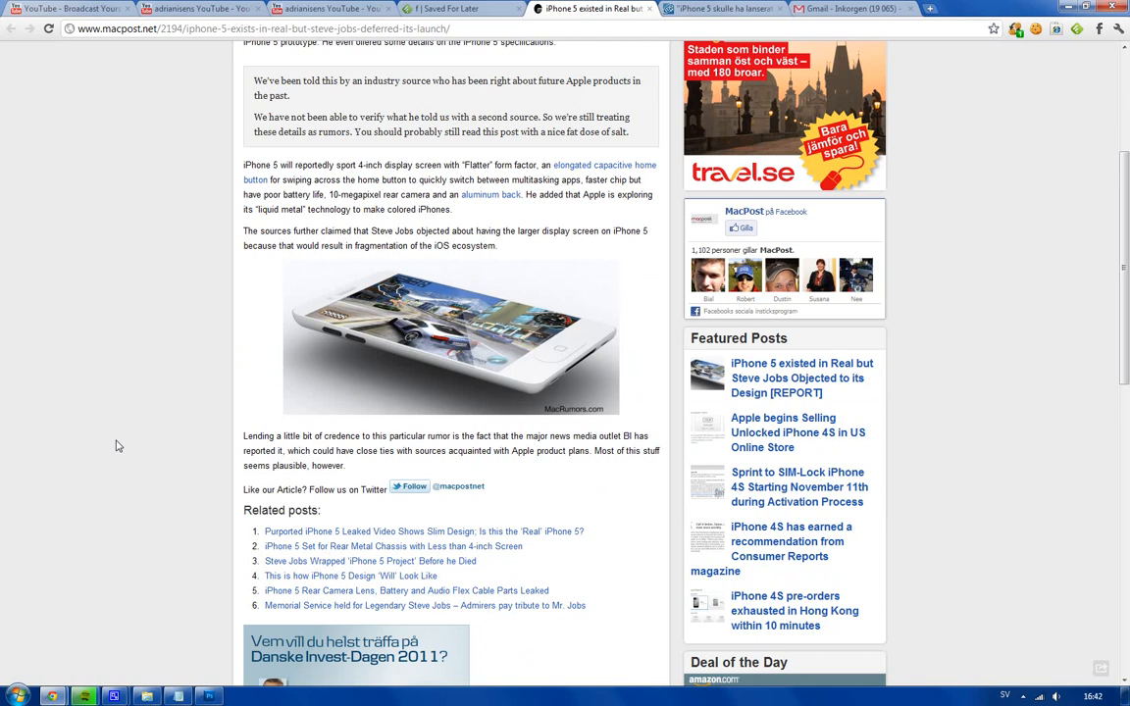